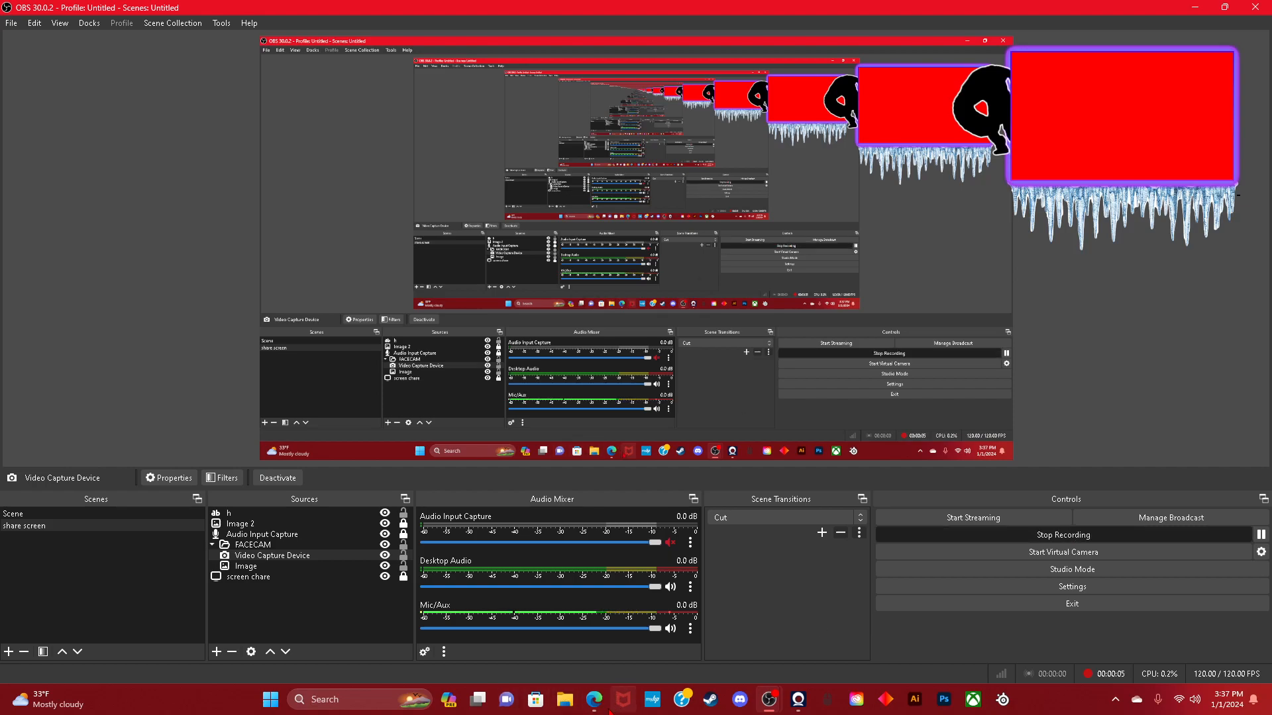
Switch from OBS Studio to the Edge browser tab showing the YouTube Short.
click(595, 699)
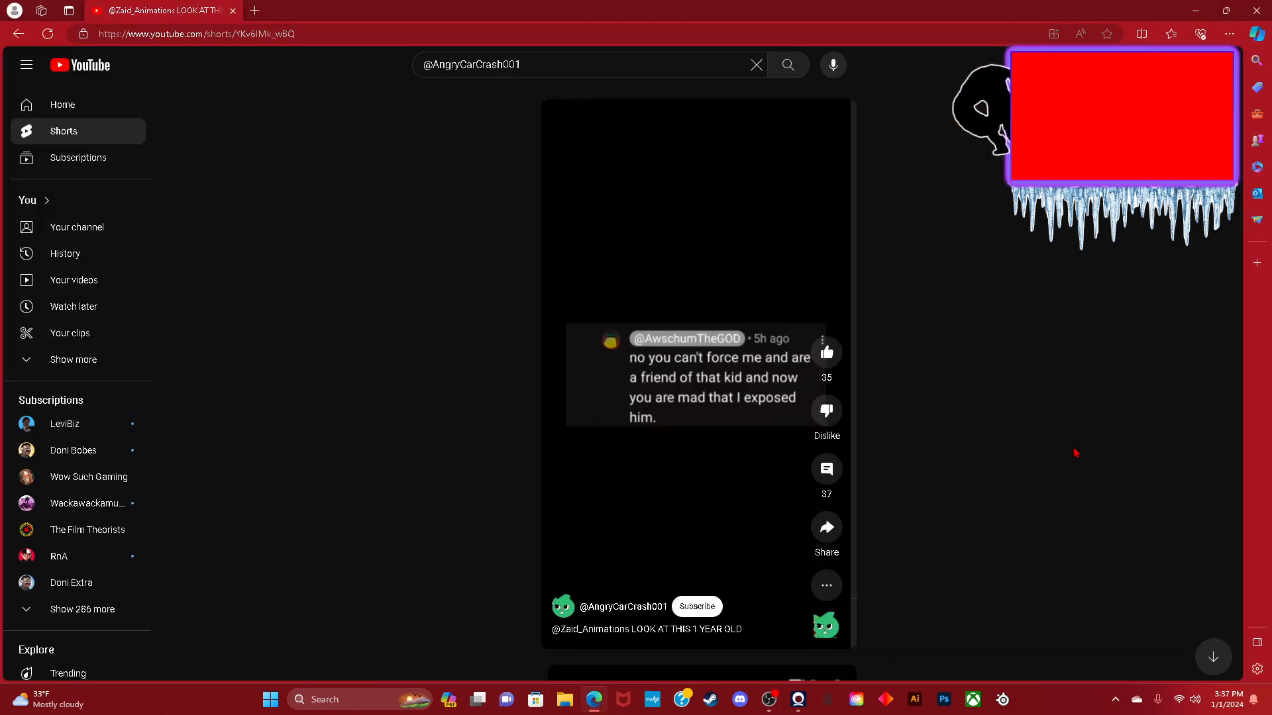
Show the Short's comments and browse down and back up through the reply threads.
click(827, 469)
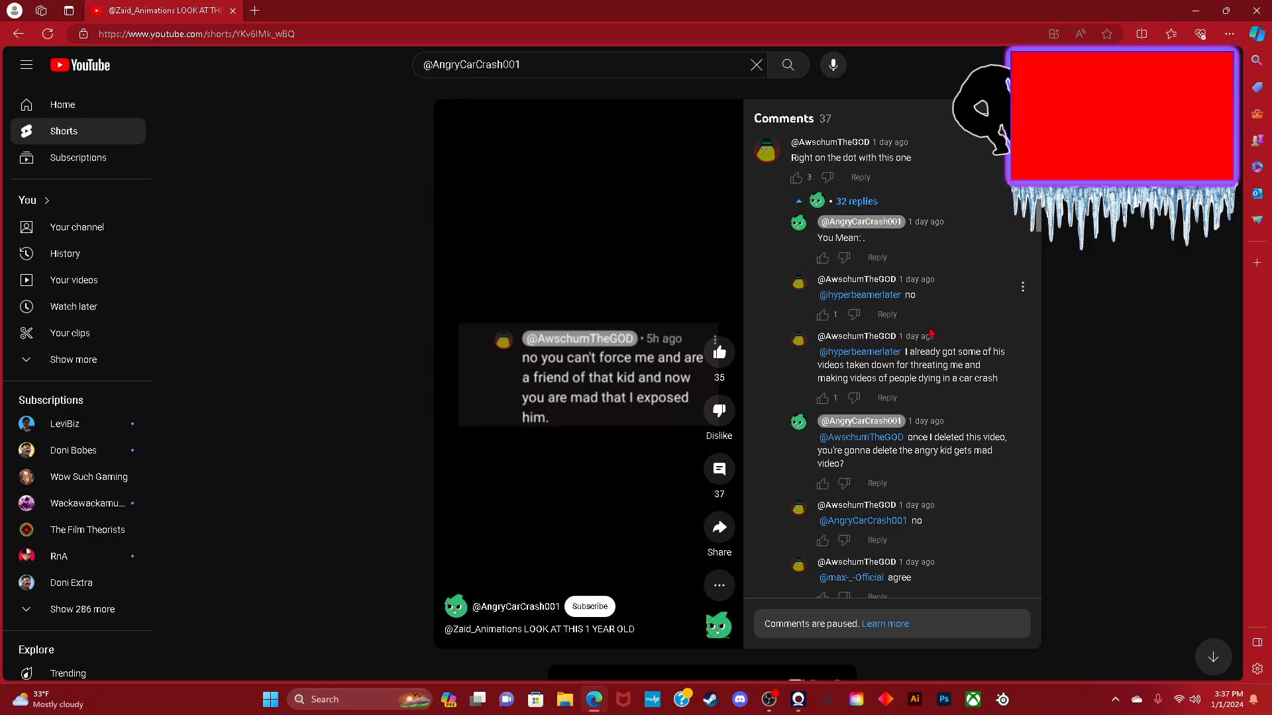
scroll(down, 3)
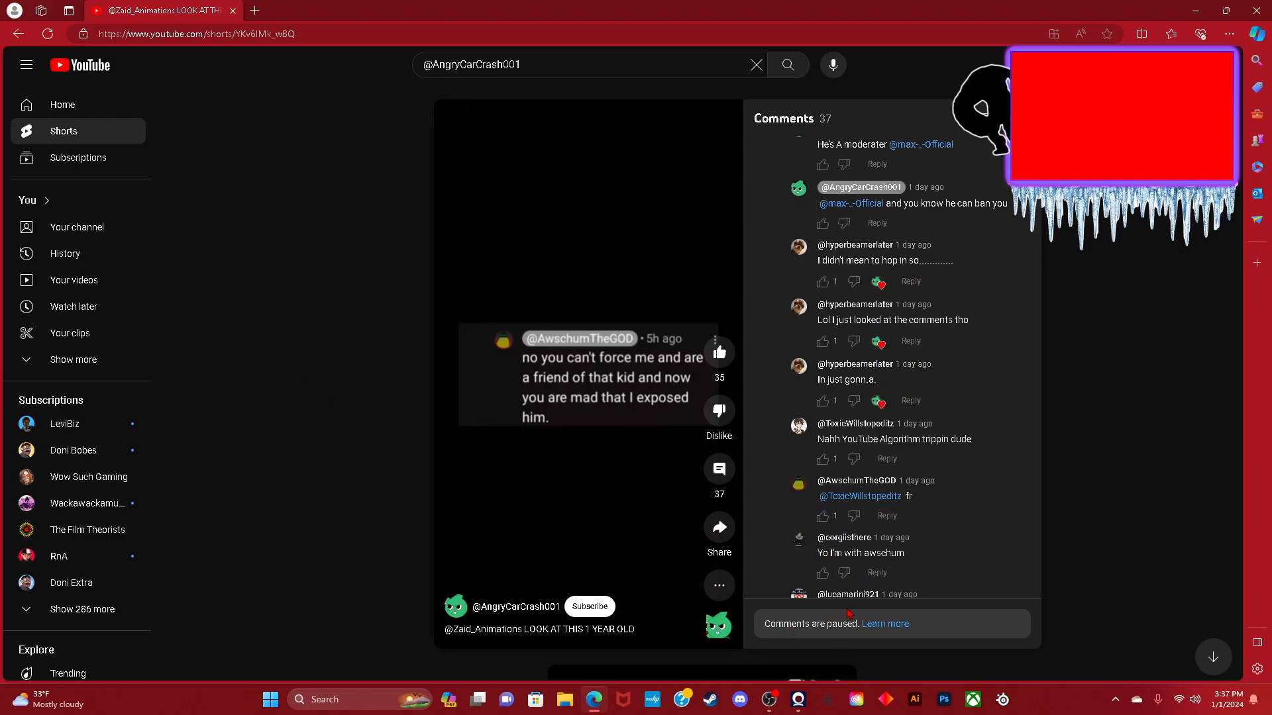
scroll(down, 3)
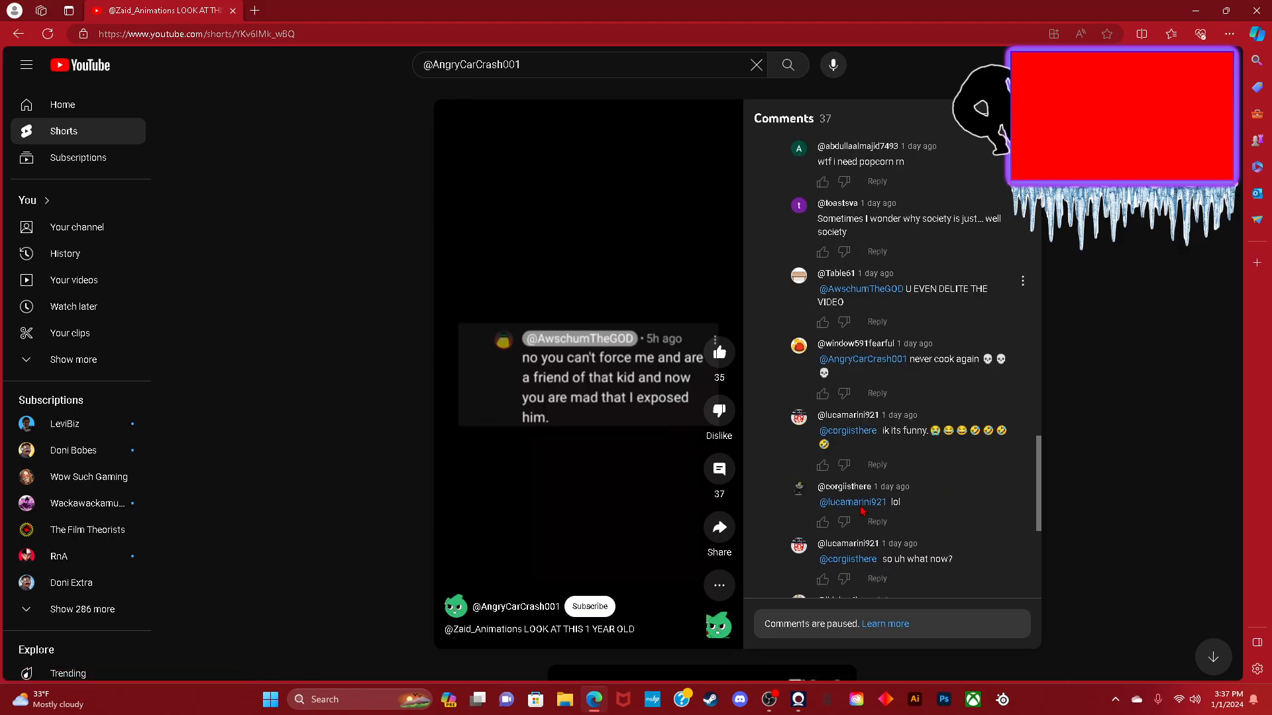
scroll(down, 3)
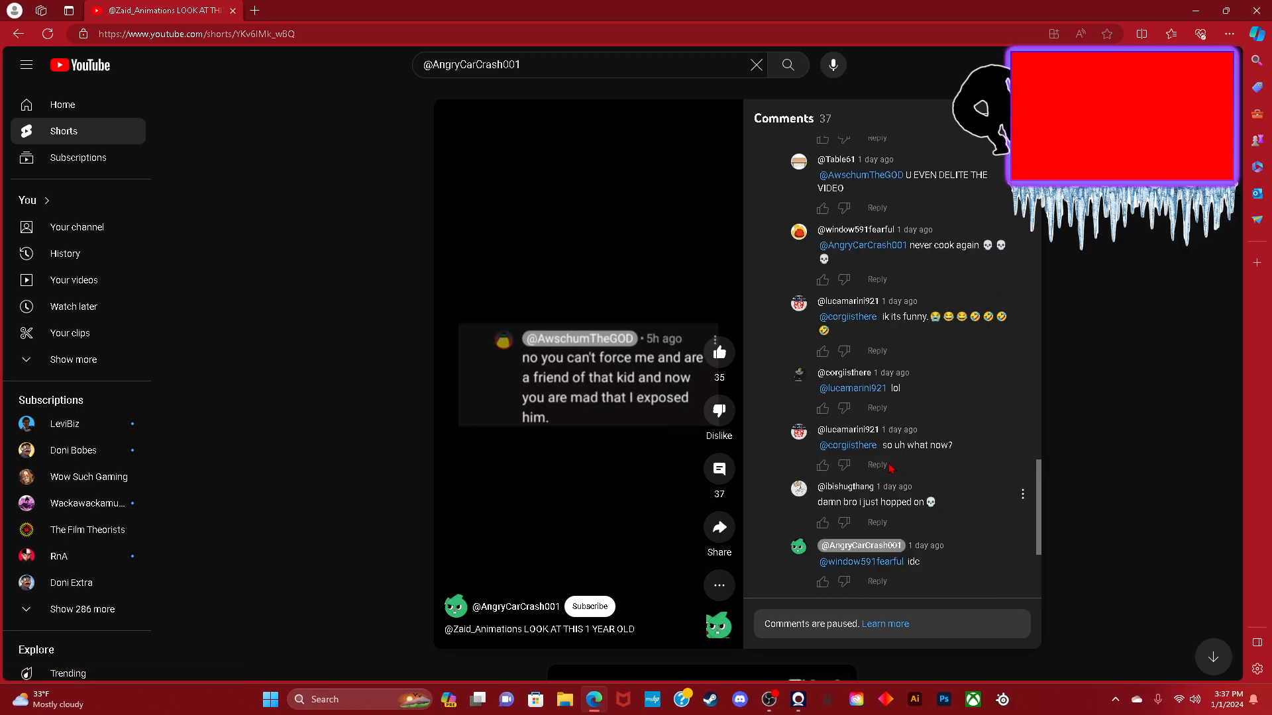
scroll(up, 3)
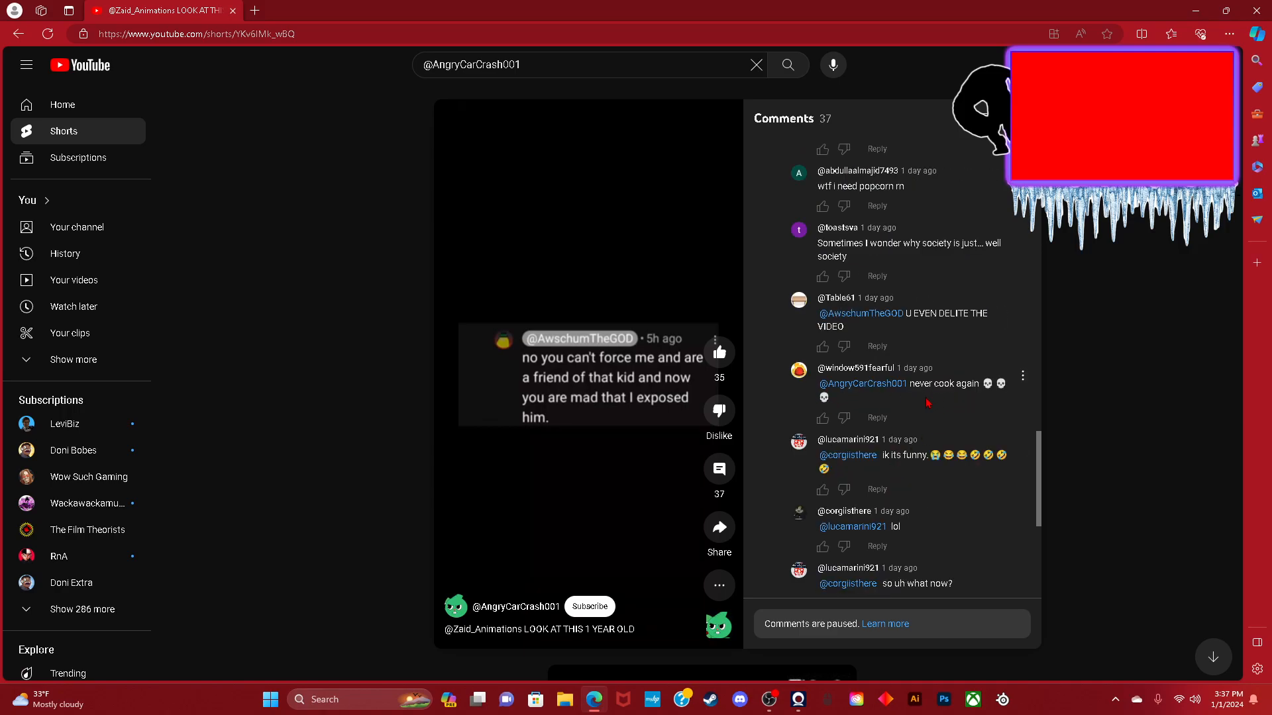
scroll(up, 3)
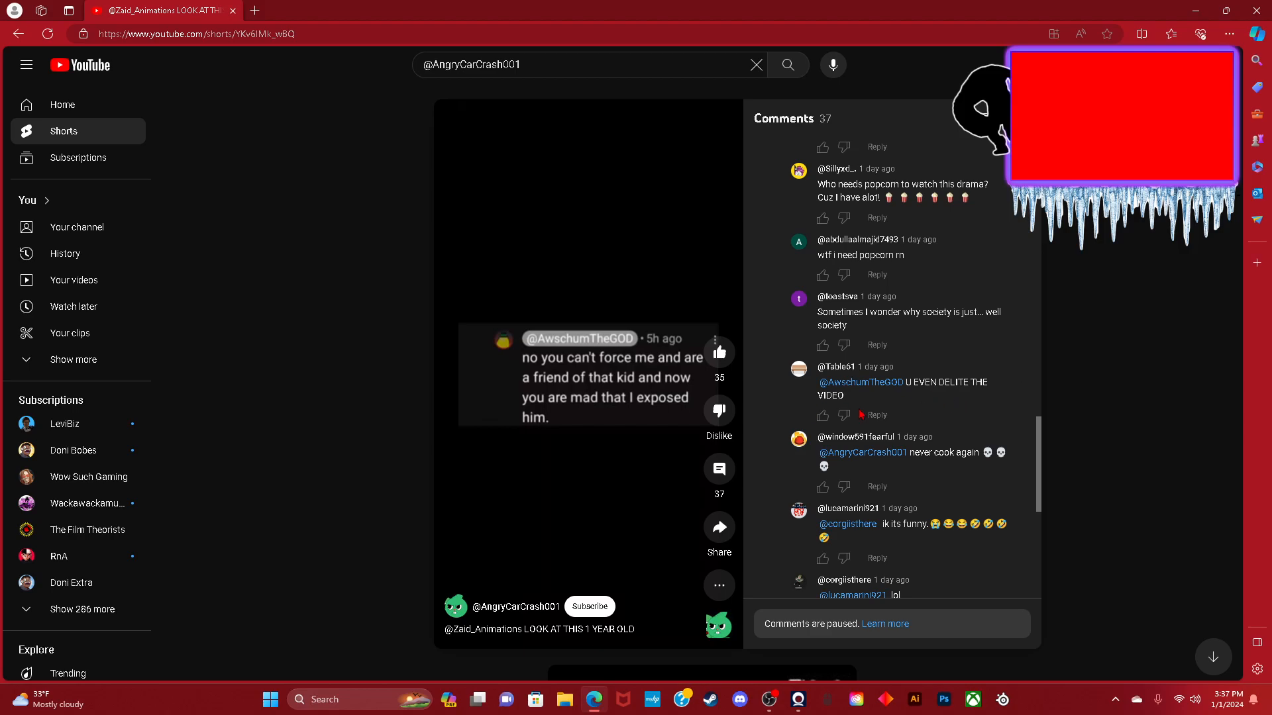
scroll(up, 3)
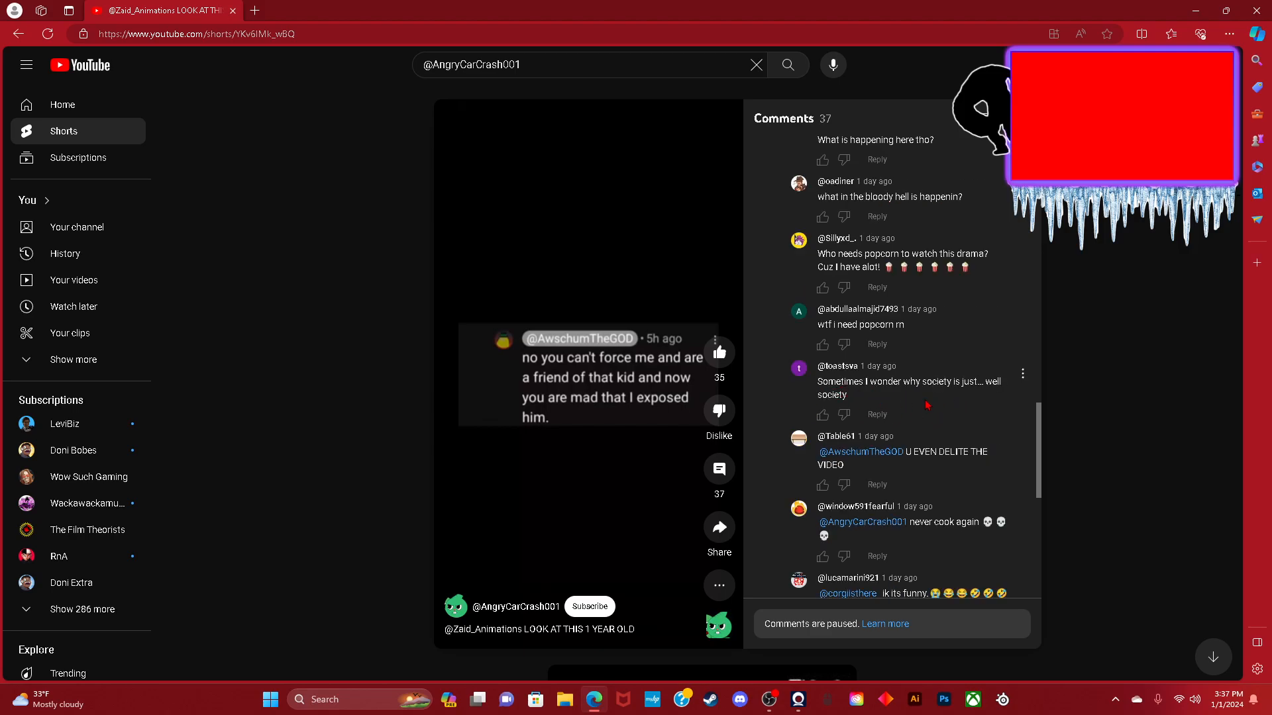
mouse_move(879, 415)
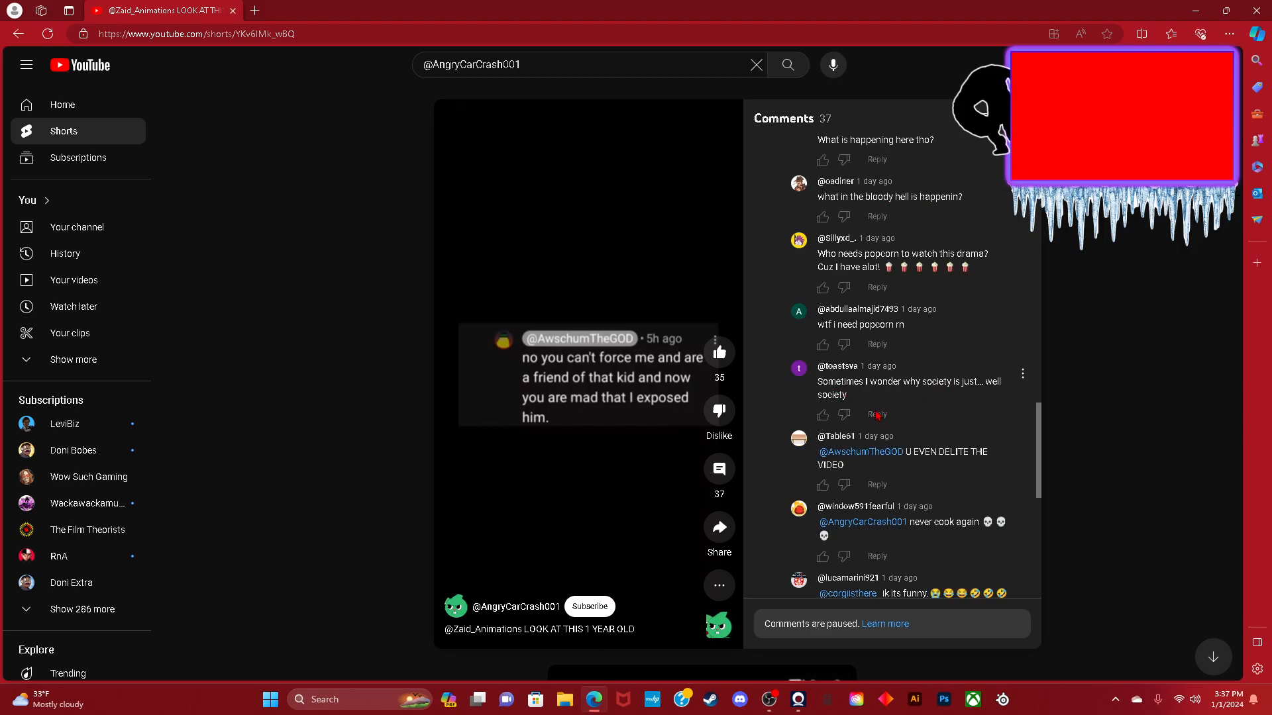
Keep browsing the comment threads around the highlighted 'why is it being ignored' comment.
scroll(up, 3)
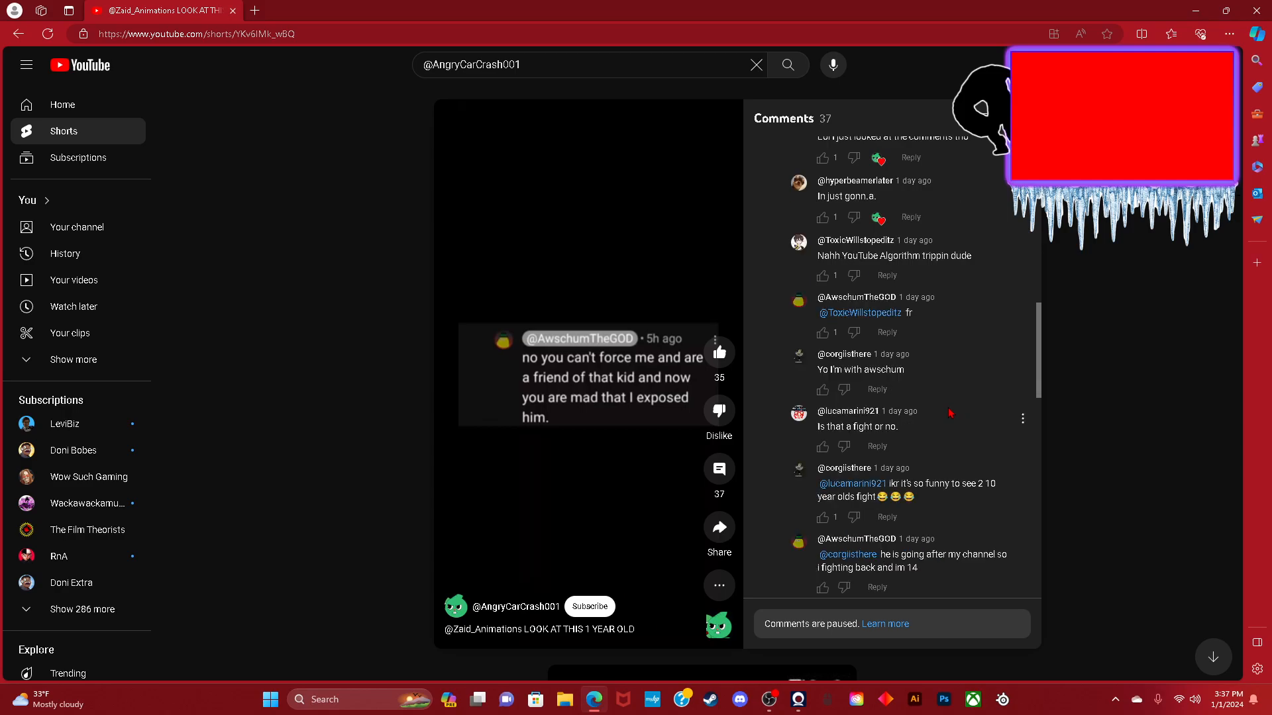
scroll(up, 3)
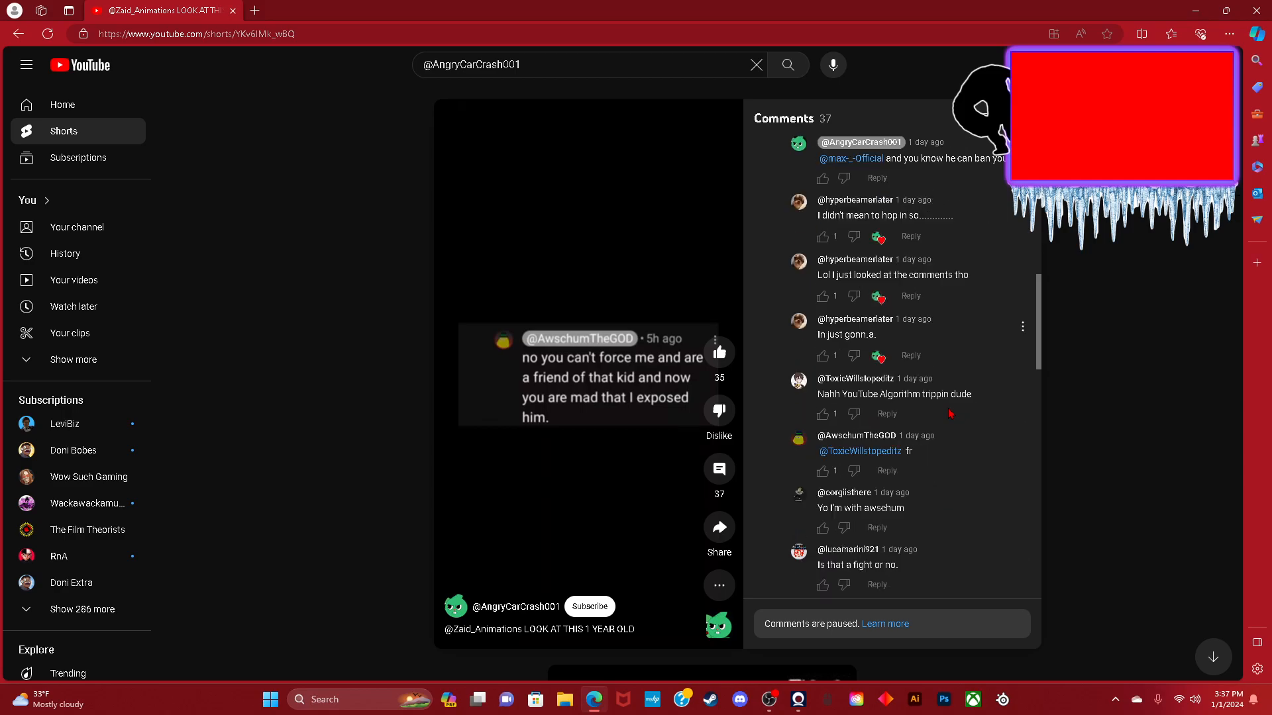
mouse_move(854, 392)
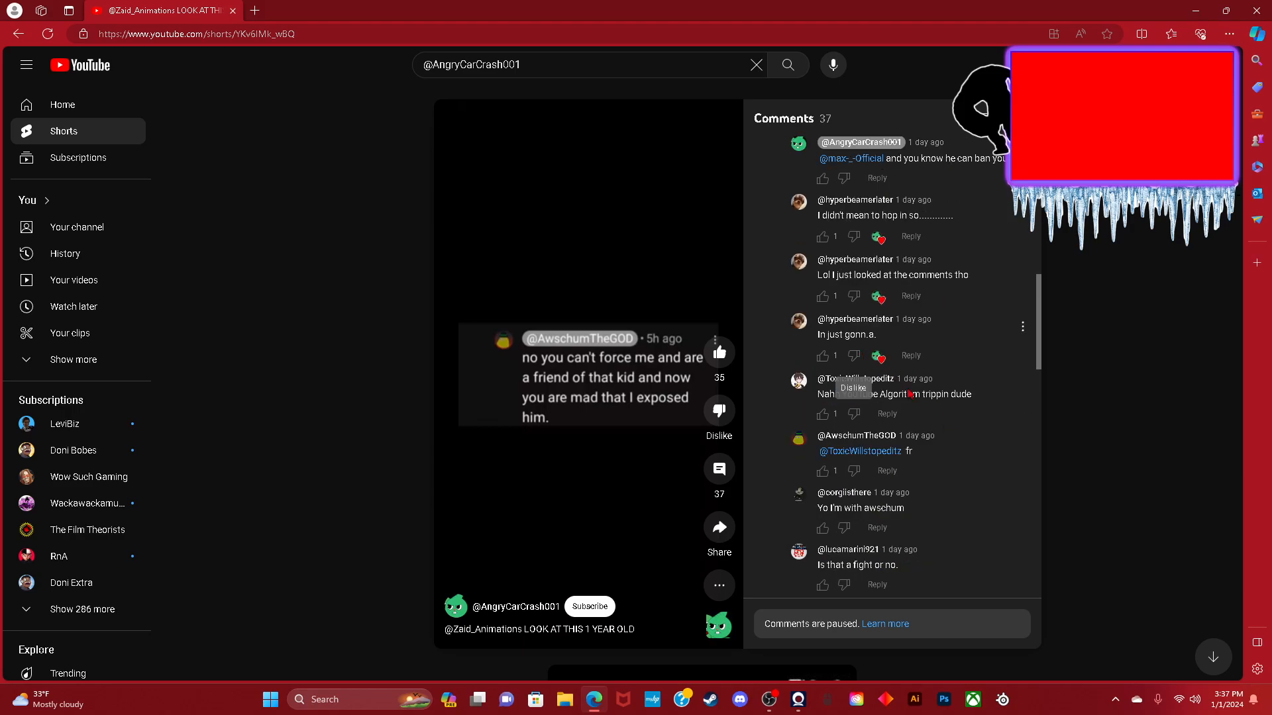
scroll(down, 3)
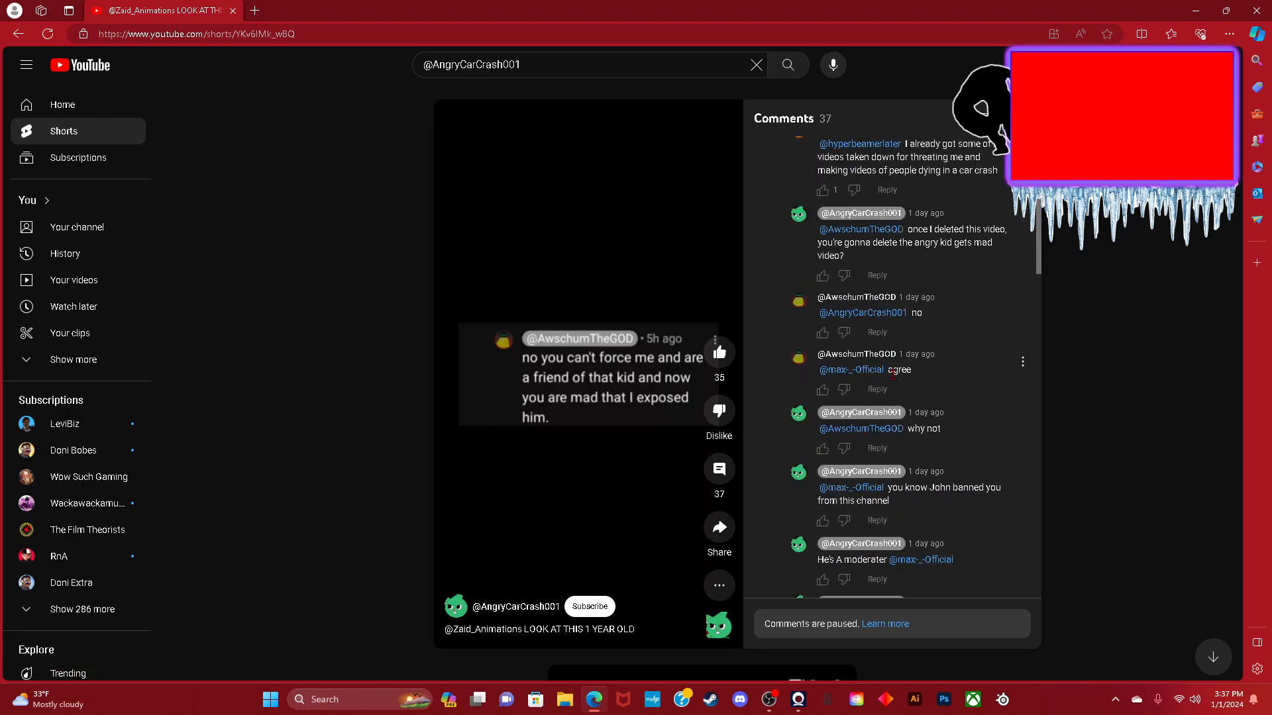
scroll(down, 3)
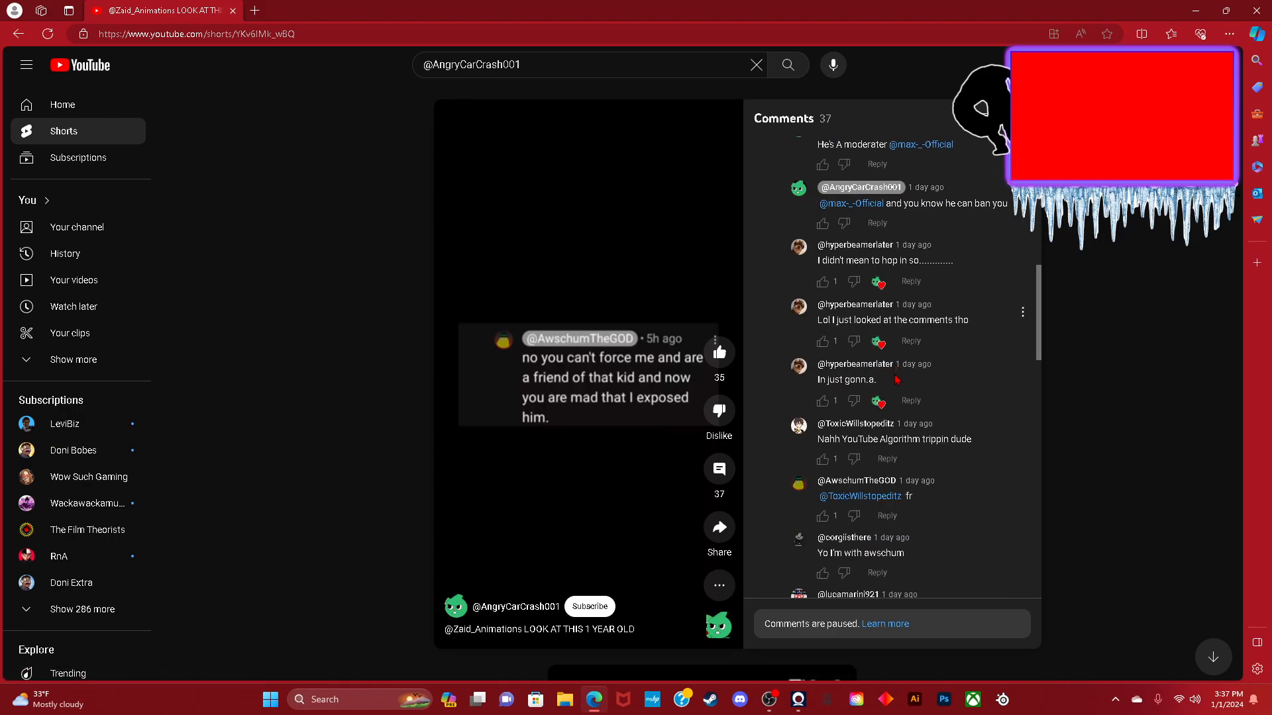
scroll(up, 3)
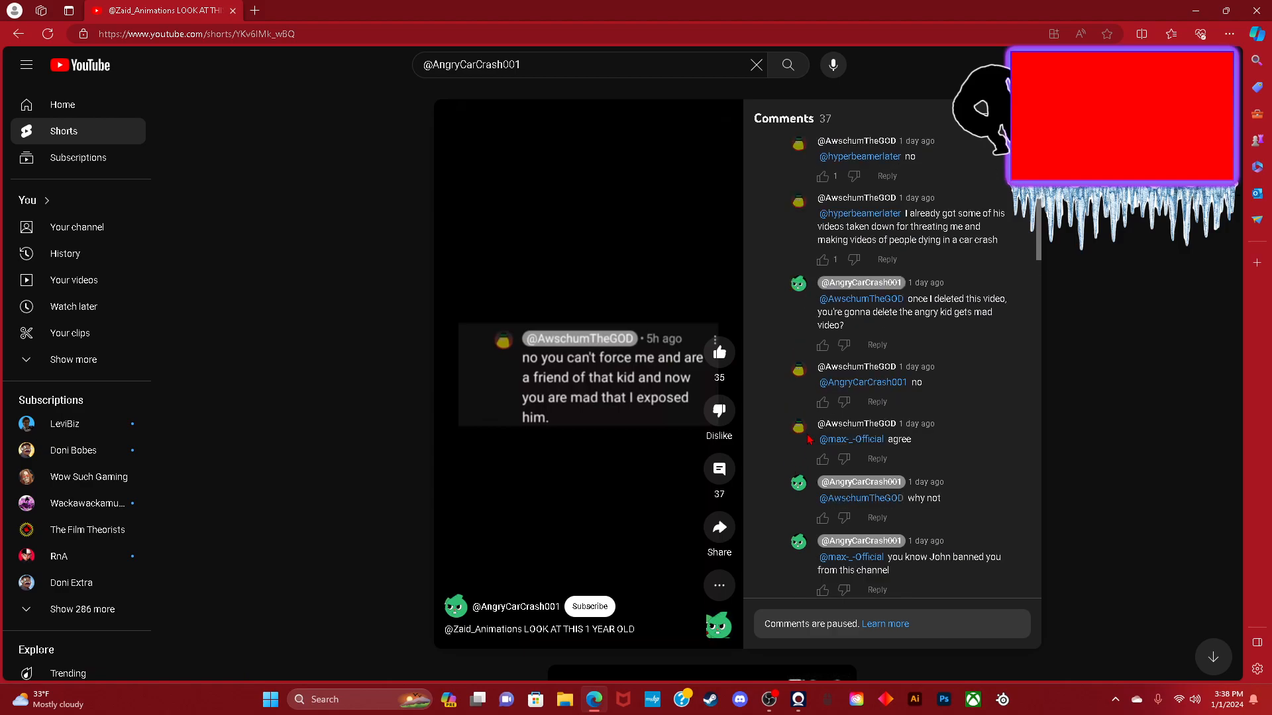
scroll(down, 3)
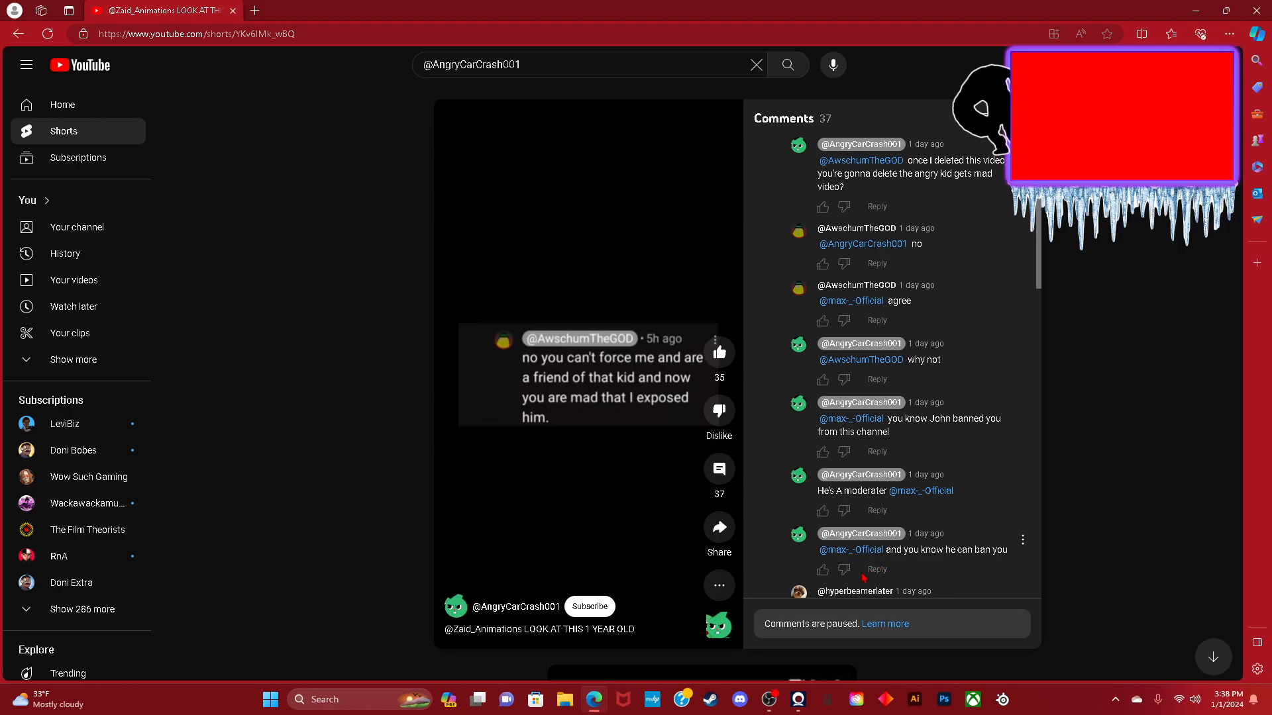
mouse_move(771, 511)
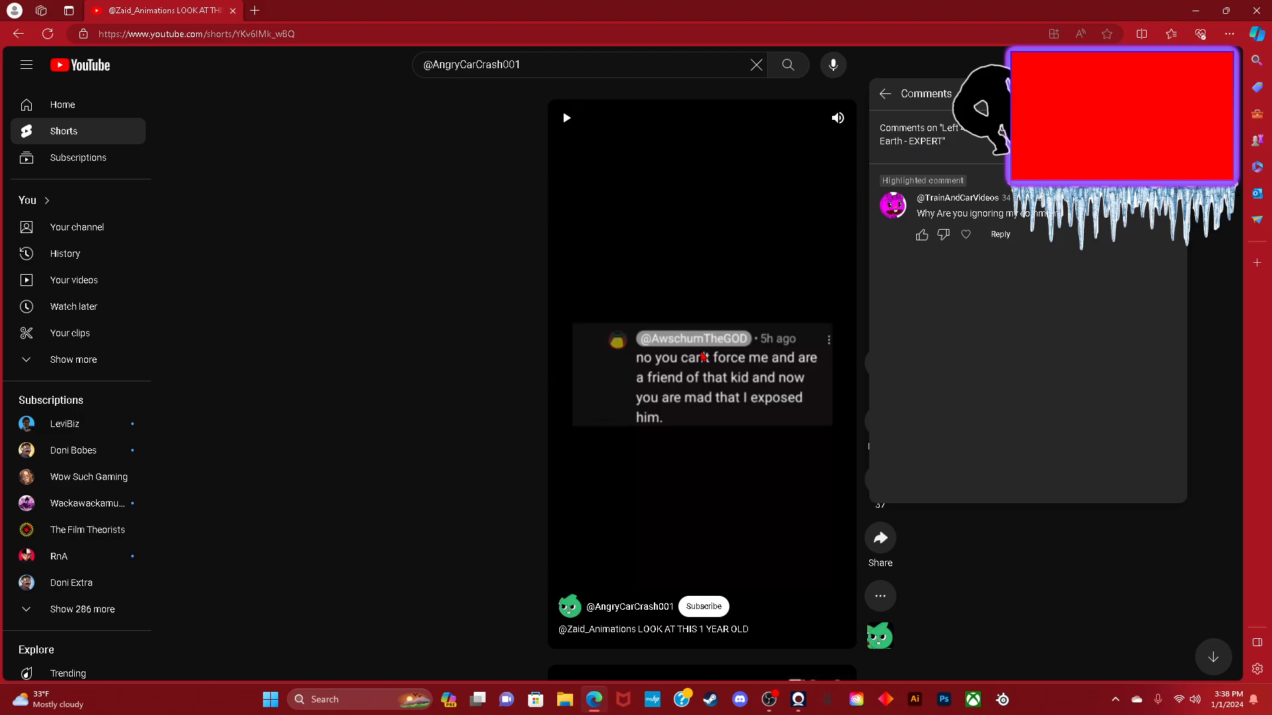
Visit the Life Of A Train Driver channel, its 'Can I Do Violence Too?' short, then your own channel.
click(957, 197)
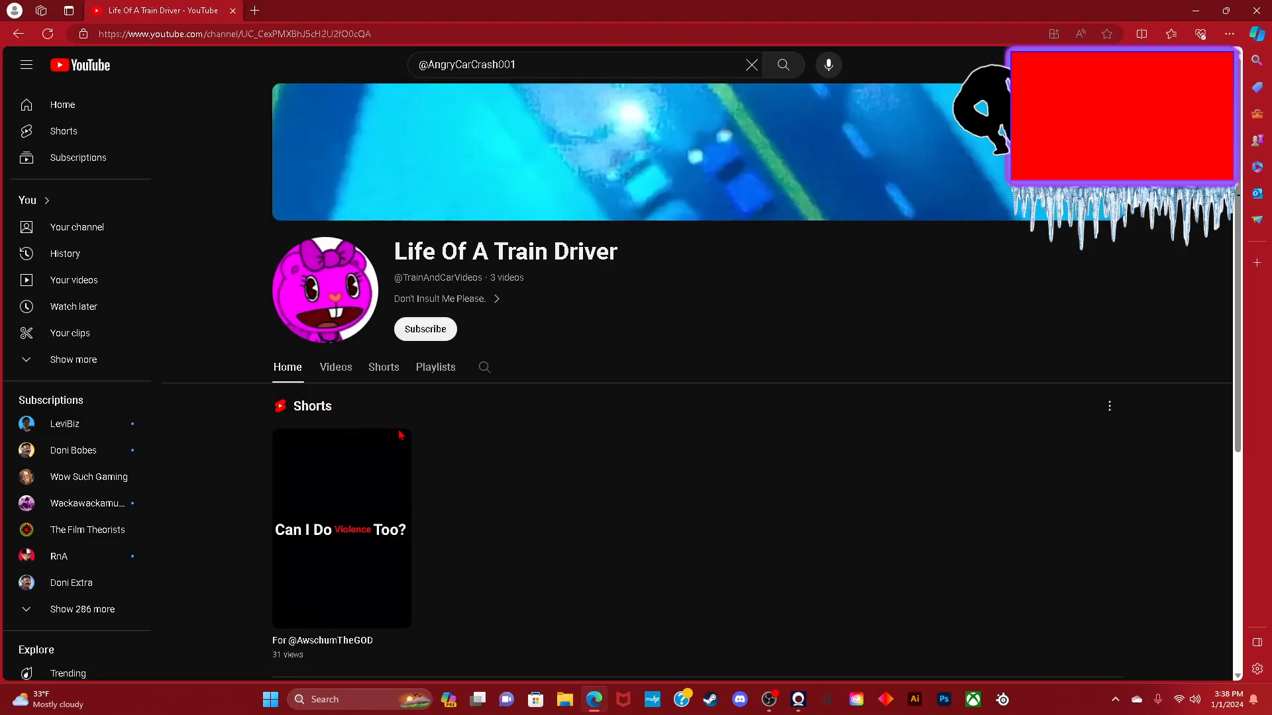
click(340, 528)
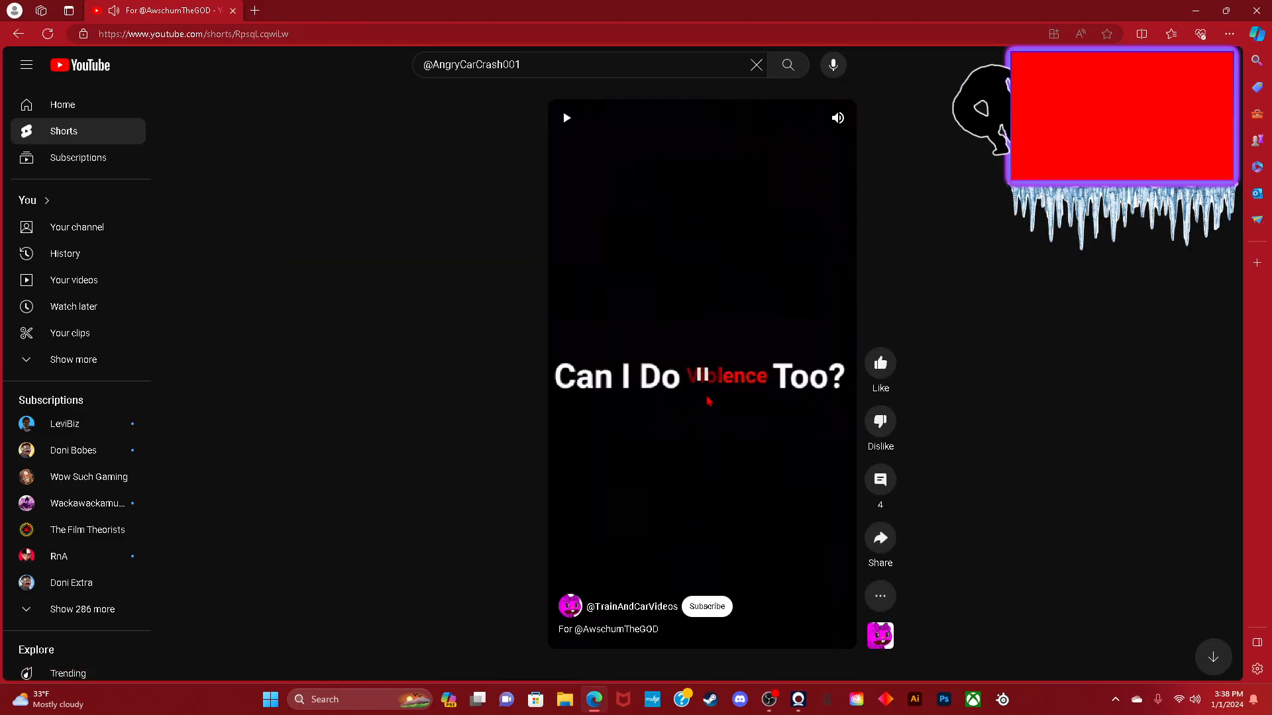
click(632, 606)
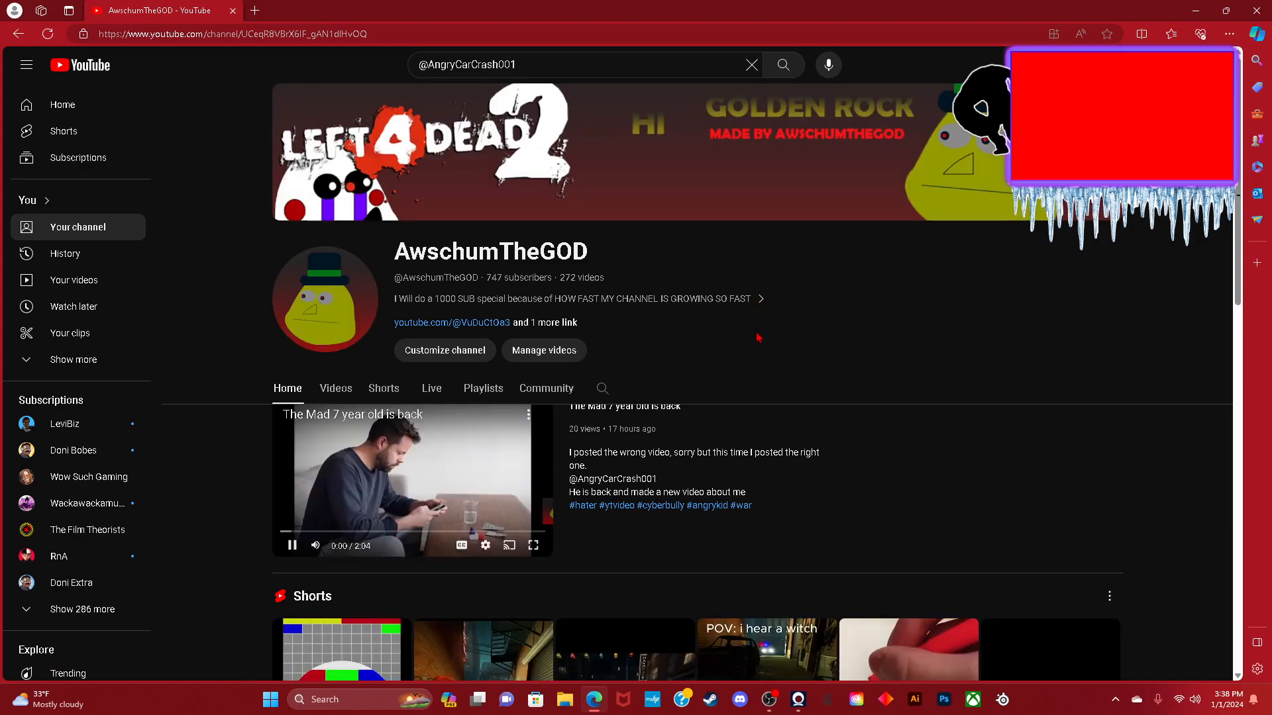
scroll(down, 3)
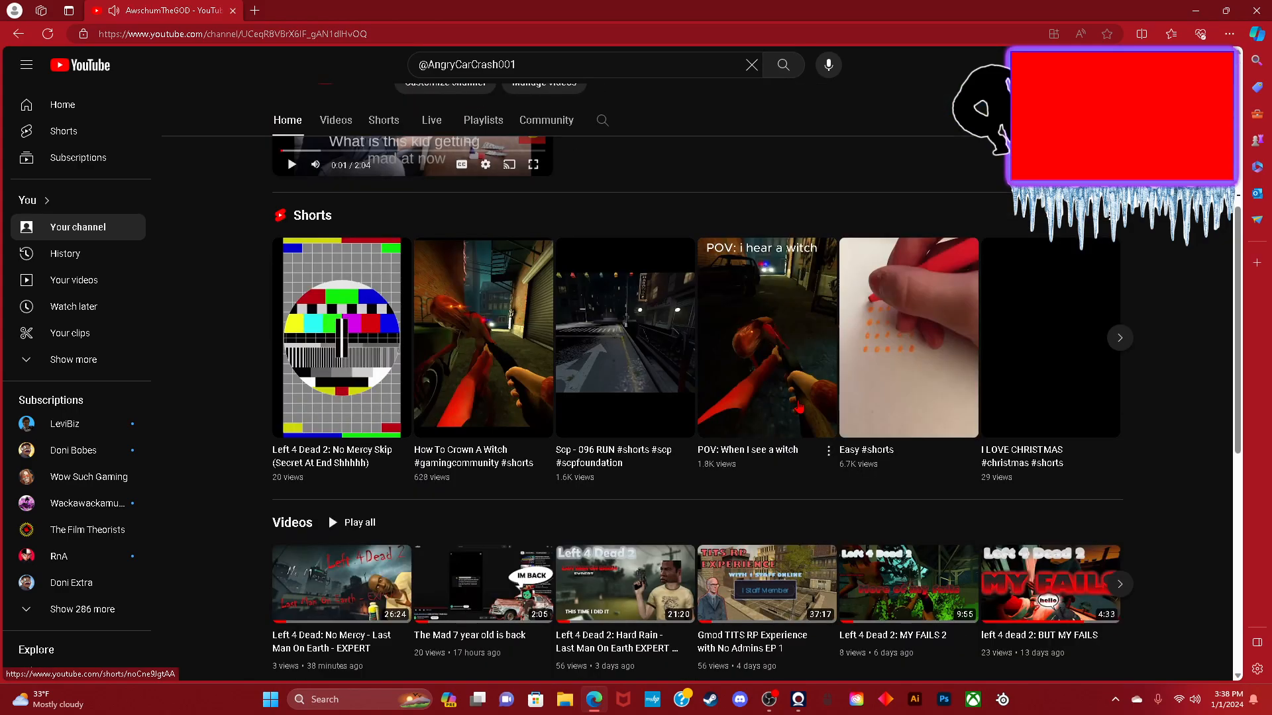
scroll(down, 3)
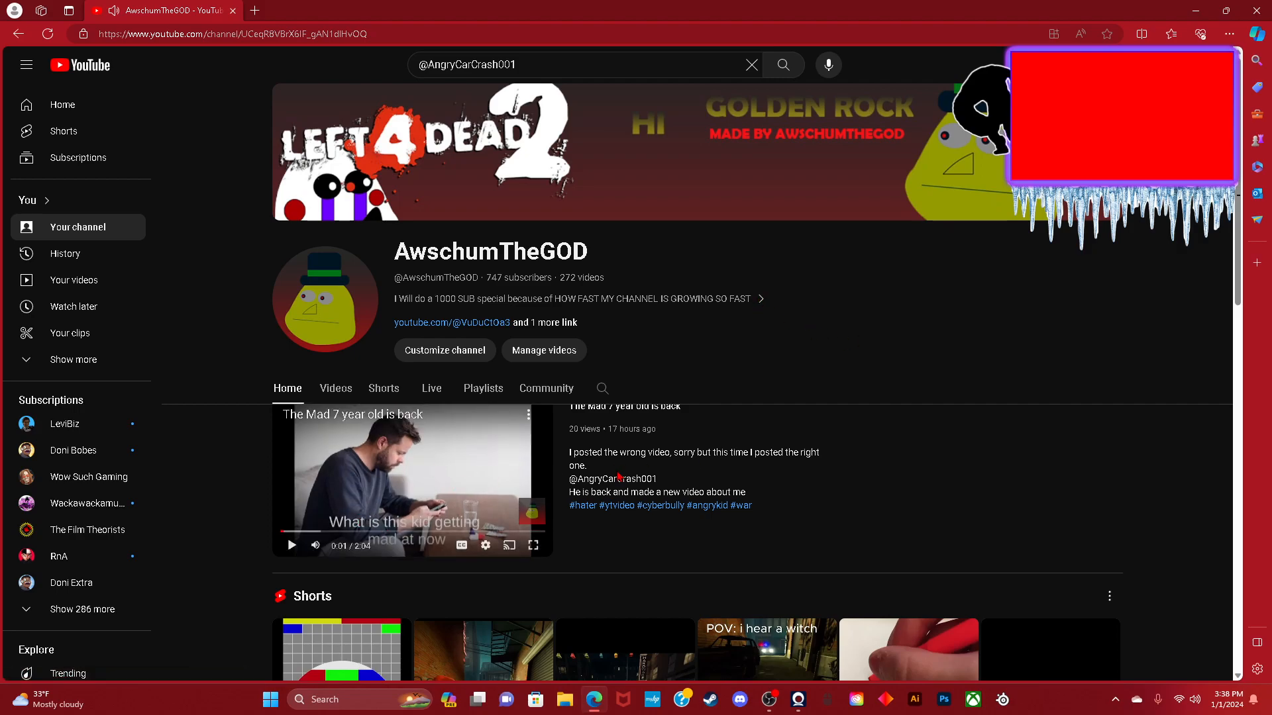
mouse_move(866, 562)
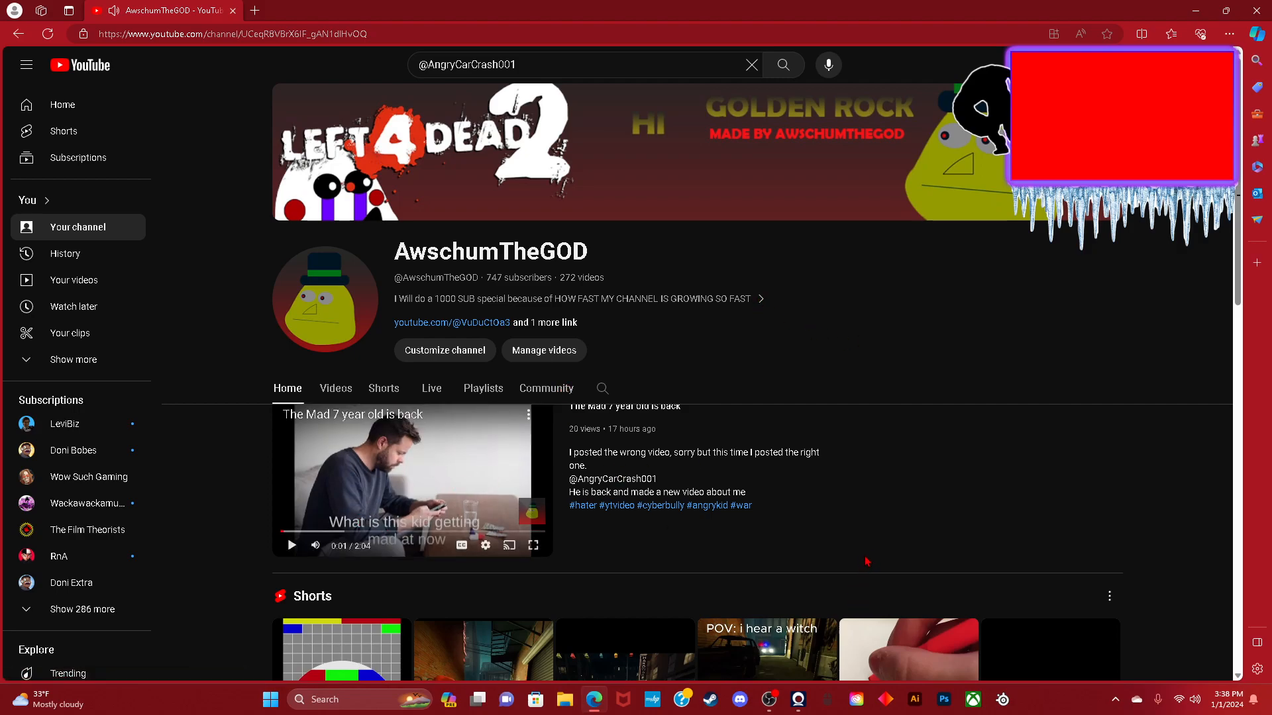
mouse_move(811, 557)
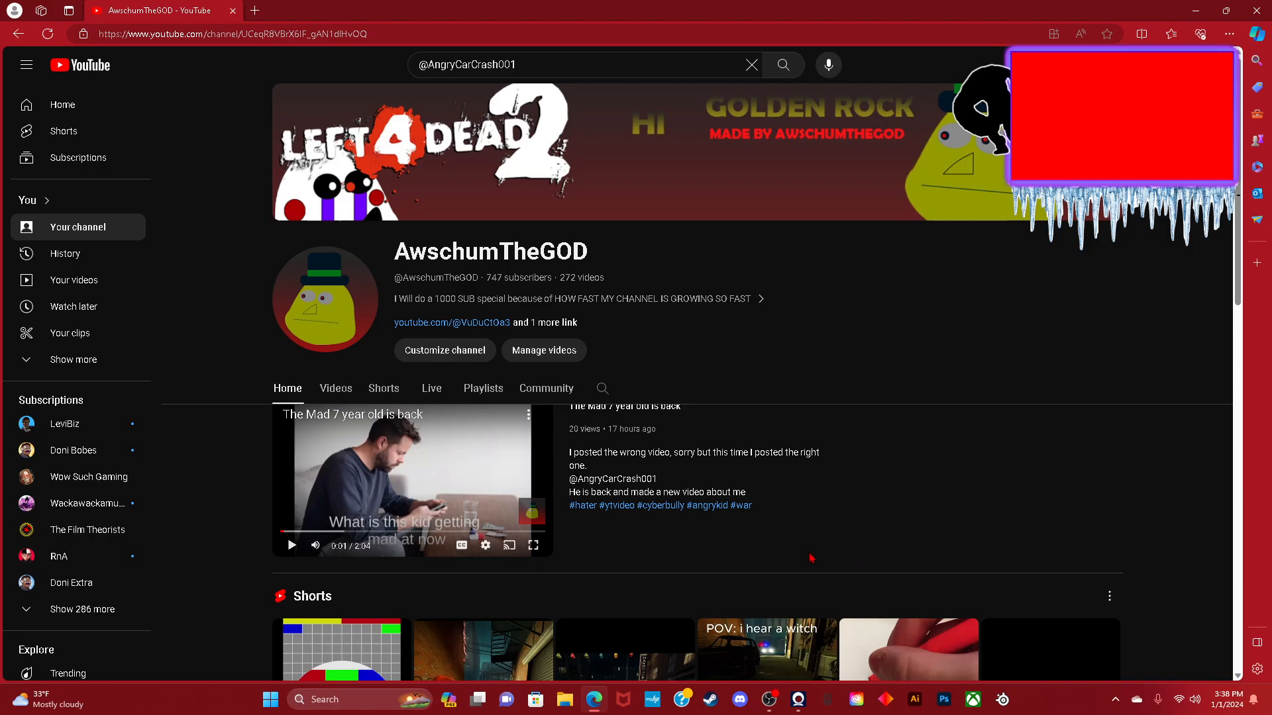
scroll(down, 3)
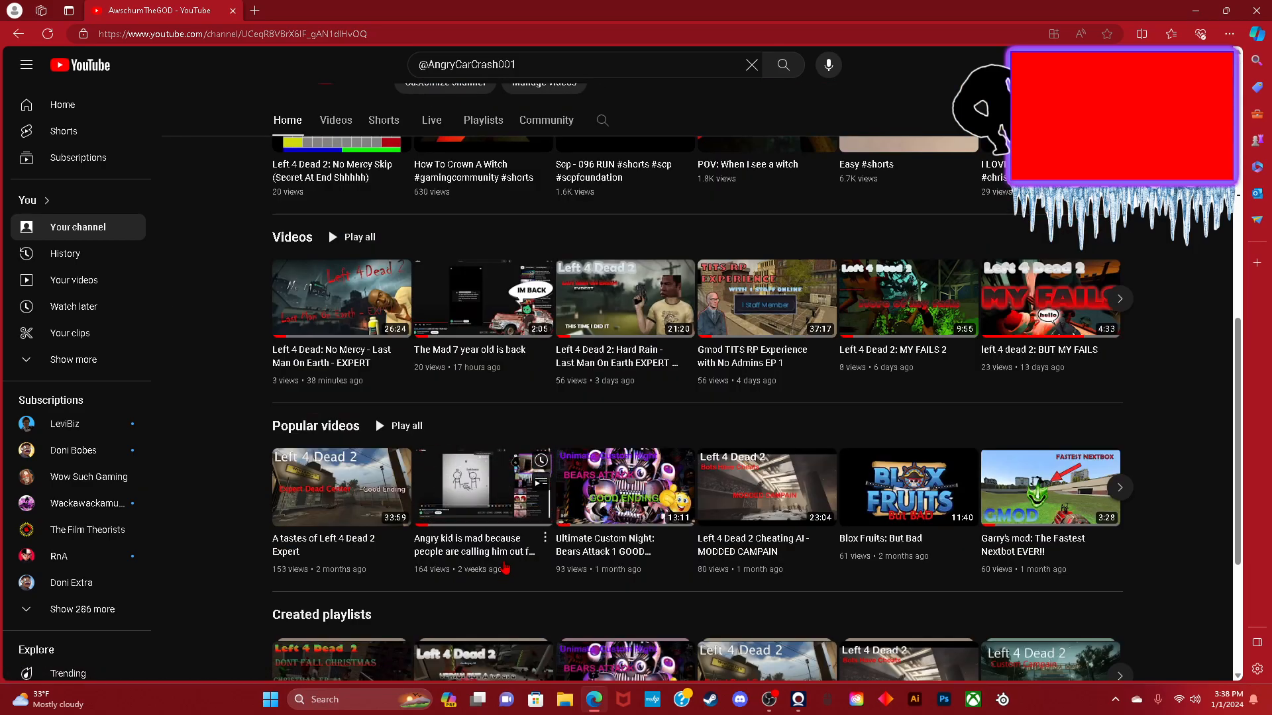
mouse_move(482, 486)
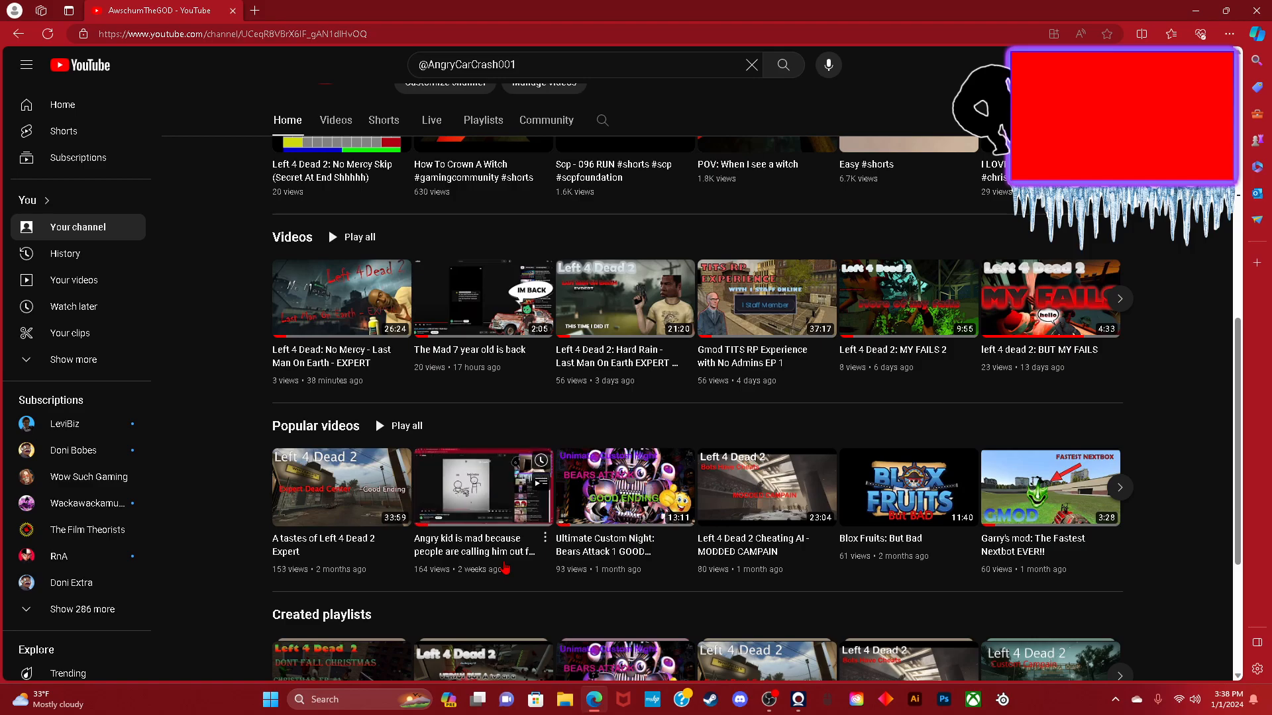
scroll(down, 3)
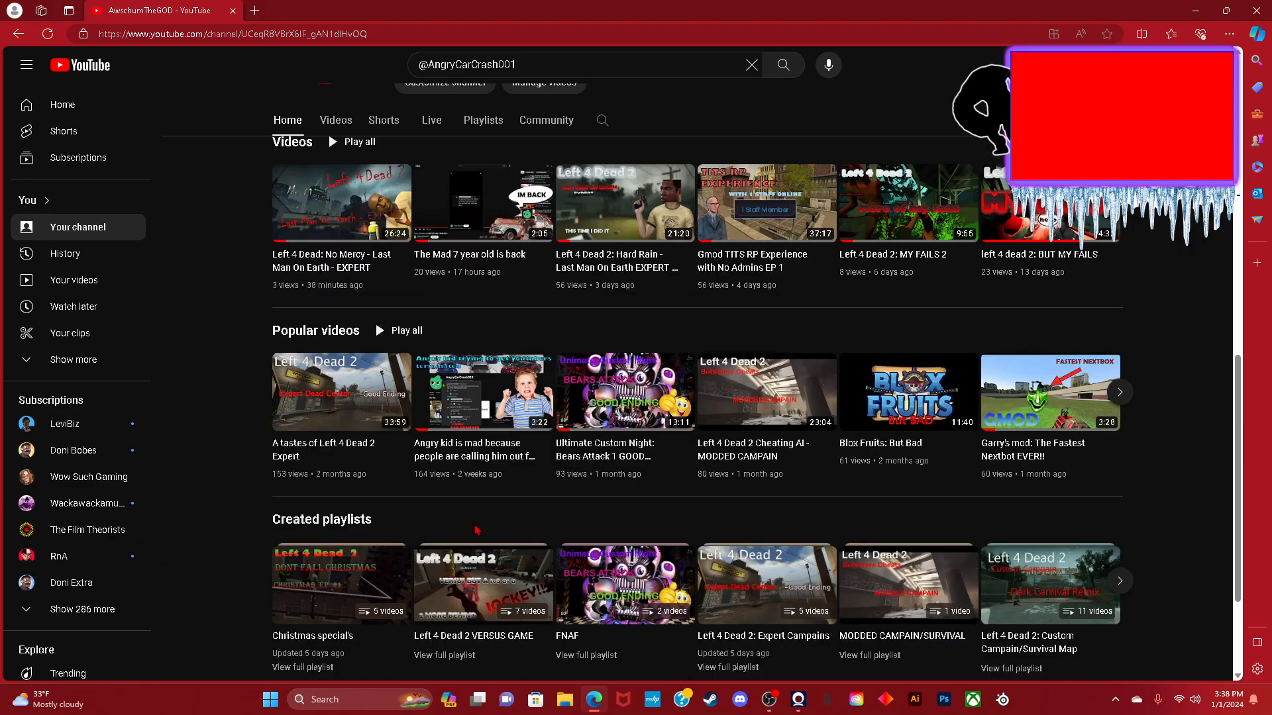
scroll(up, 3)
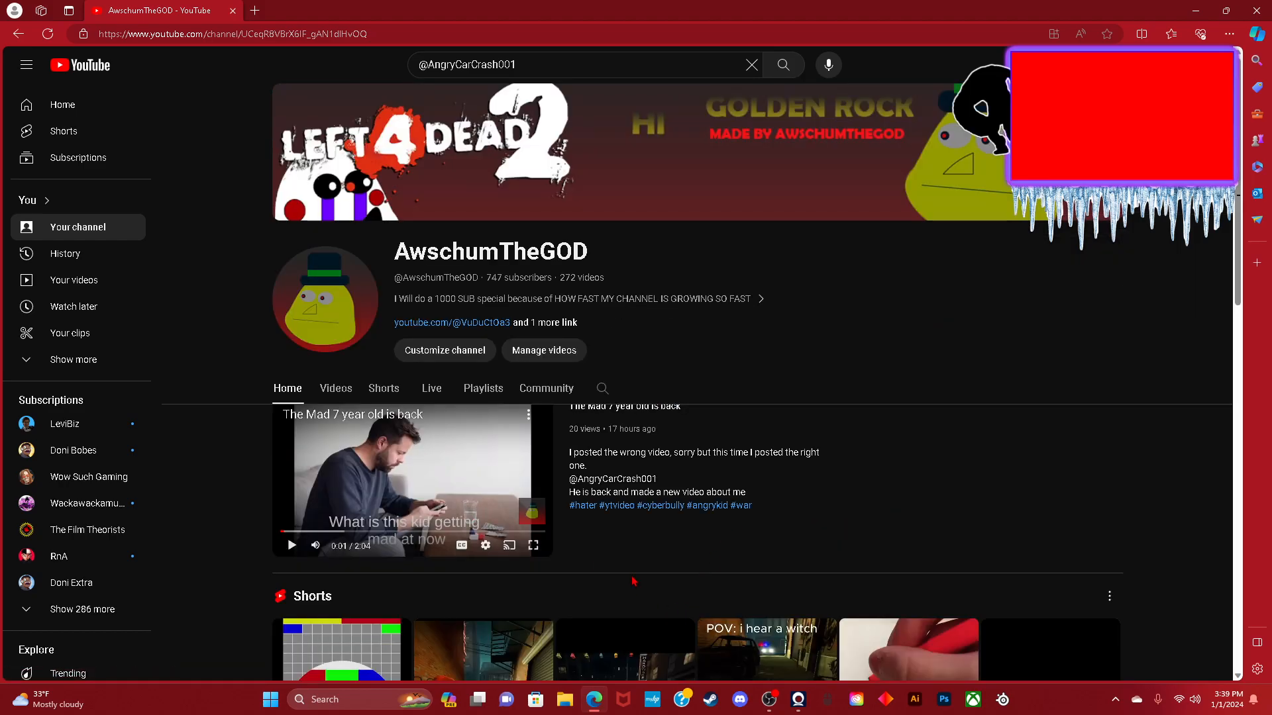
mouse_move(648, 557)
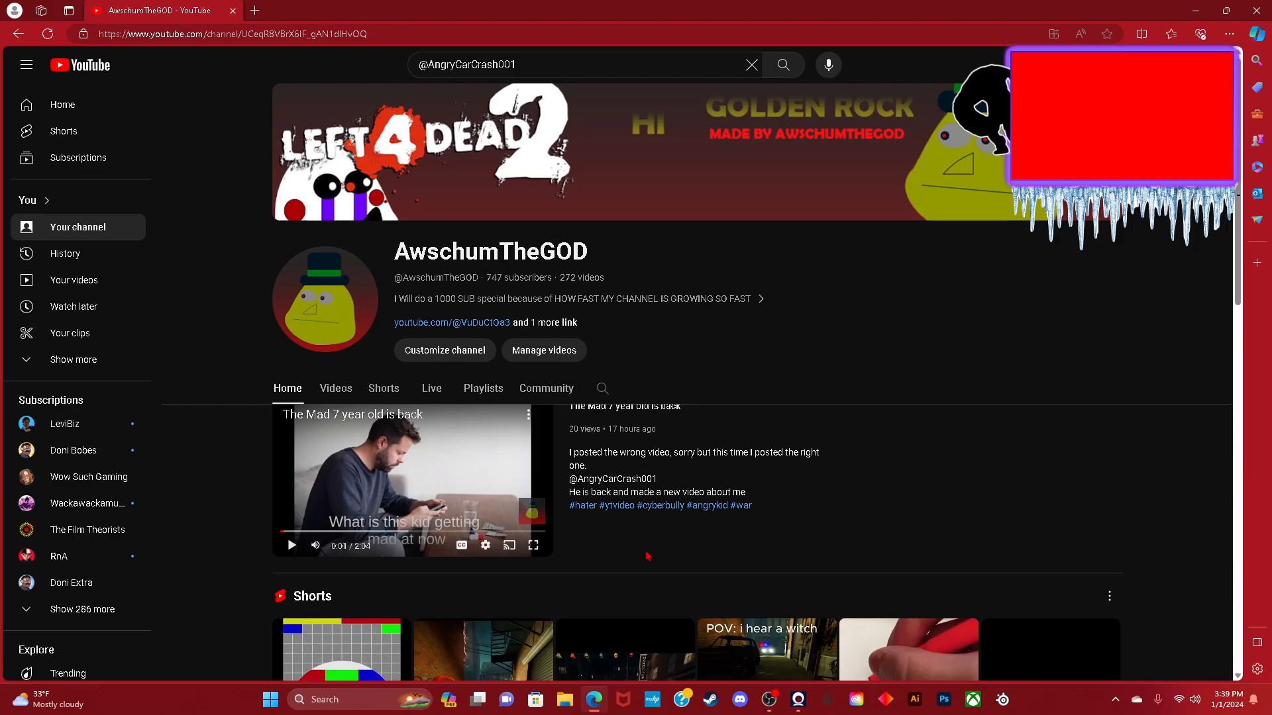
scroll(down, 3)
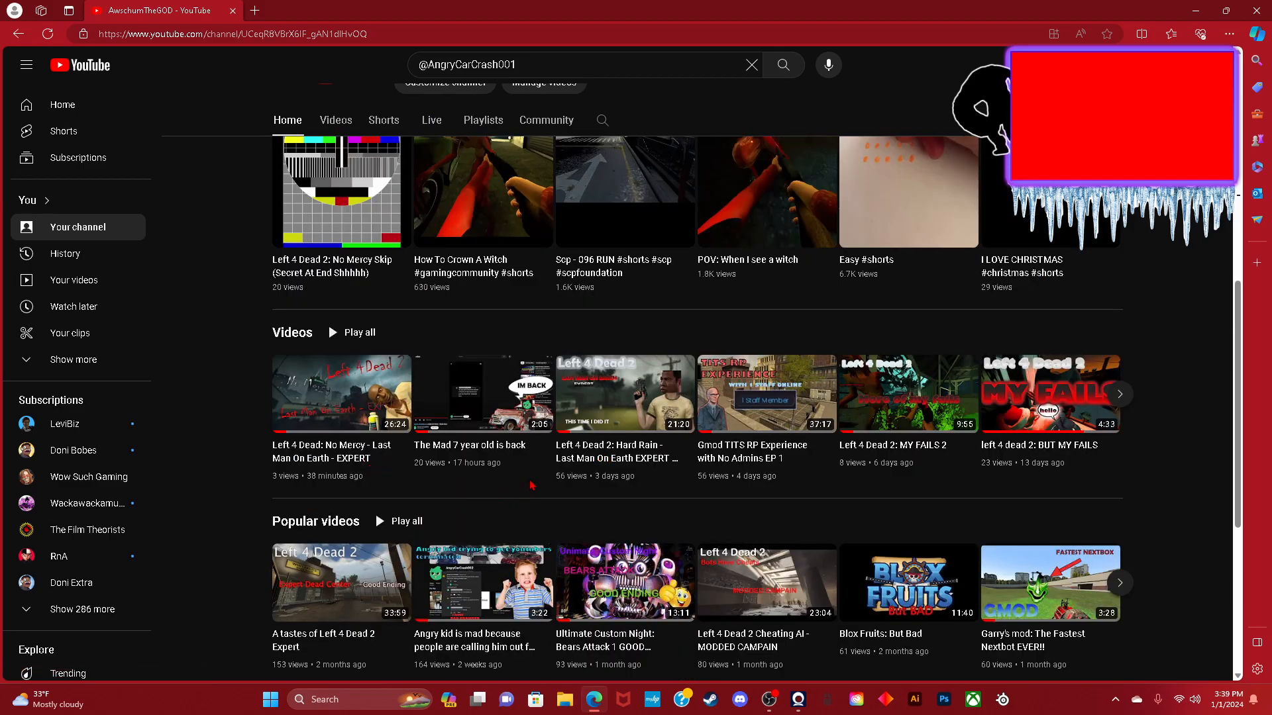
Play 'The Mad 7 year old is back' and scroll below the description to its two comments.
click(483, 393)
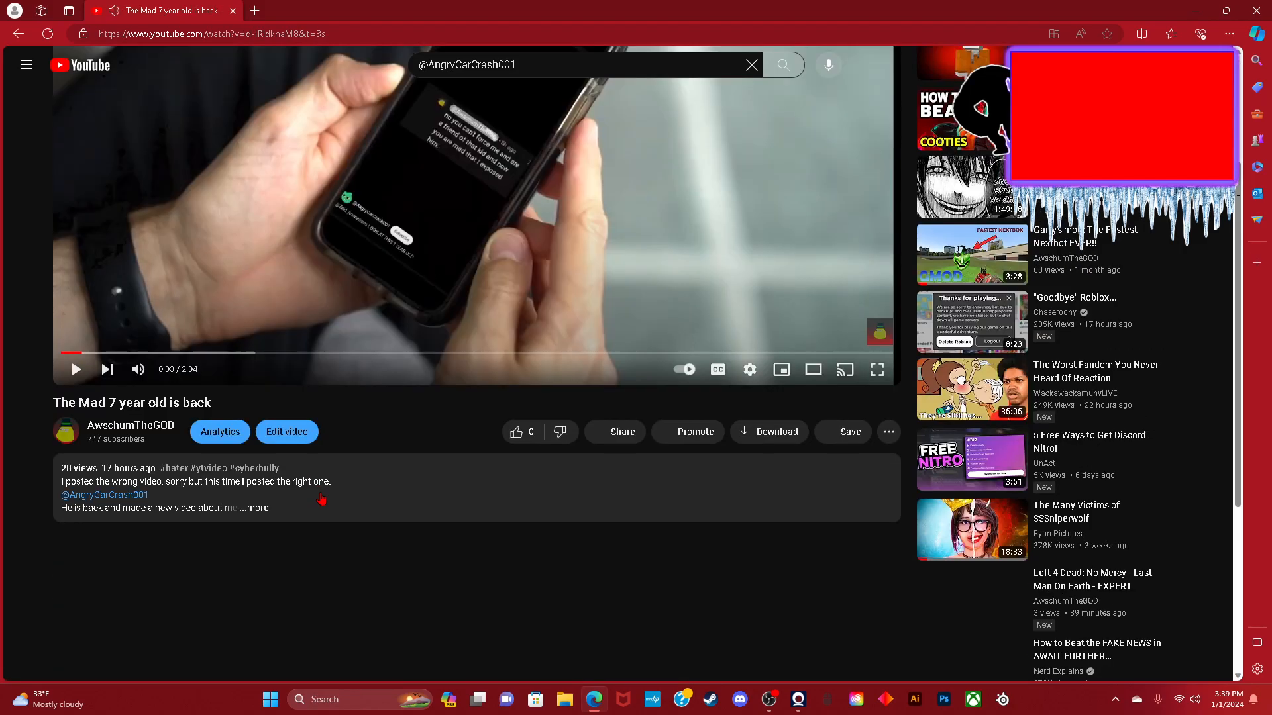
scroll(down, 3)
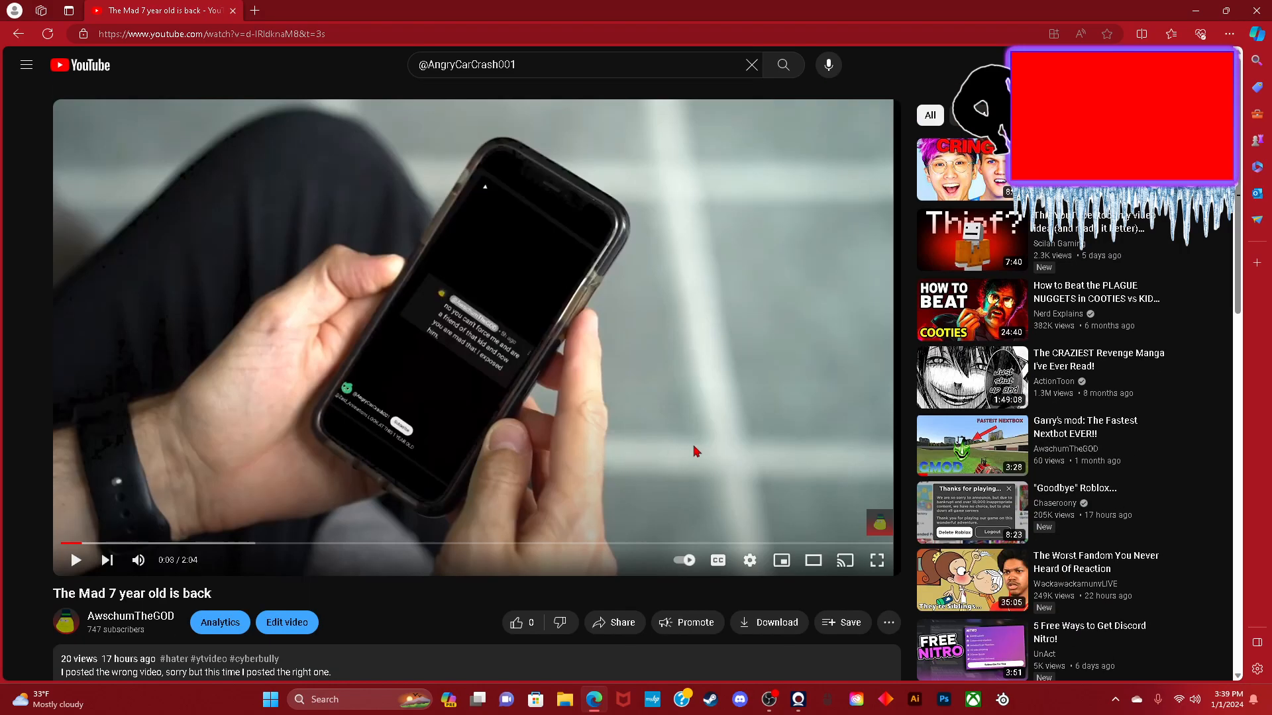
scroll(down, 3)
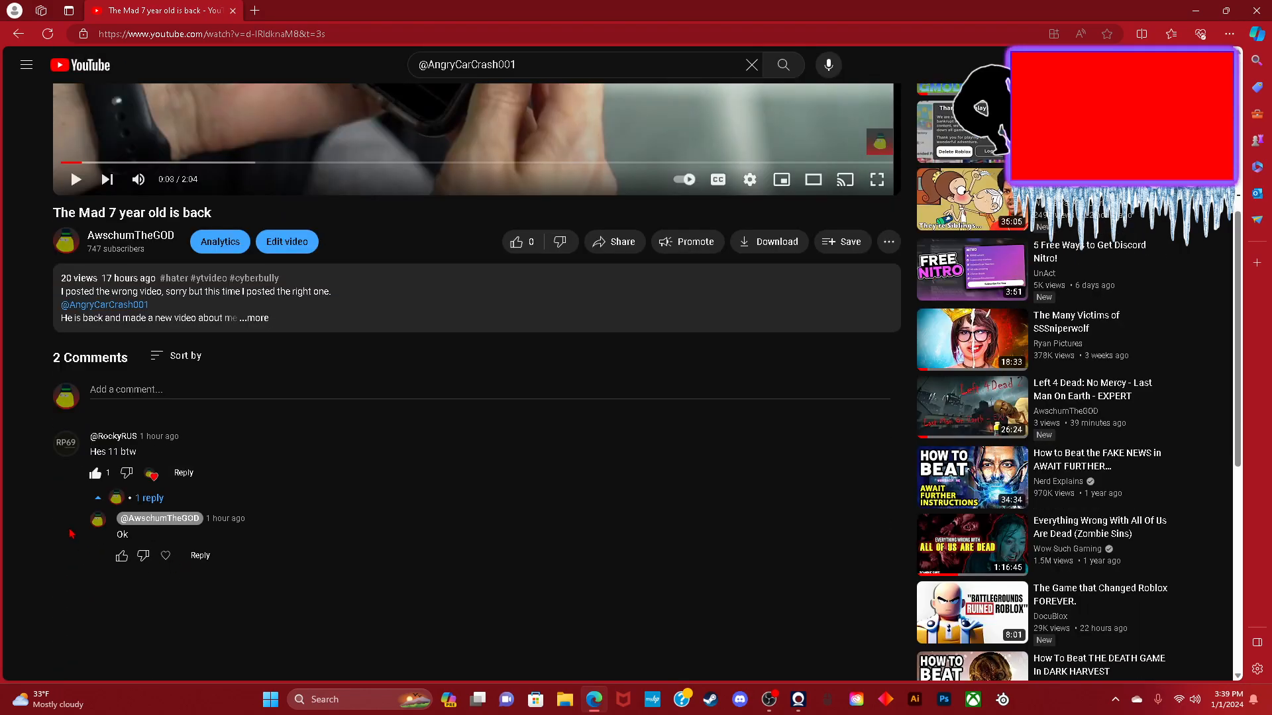